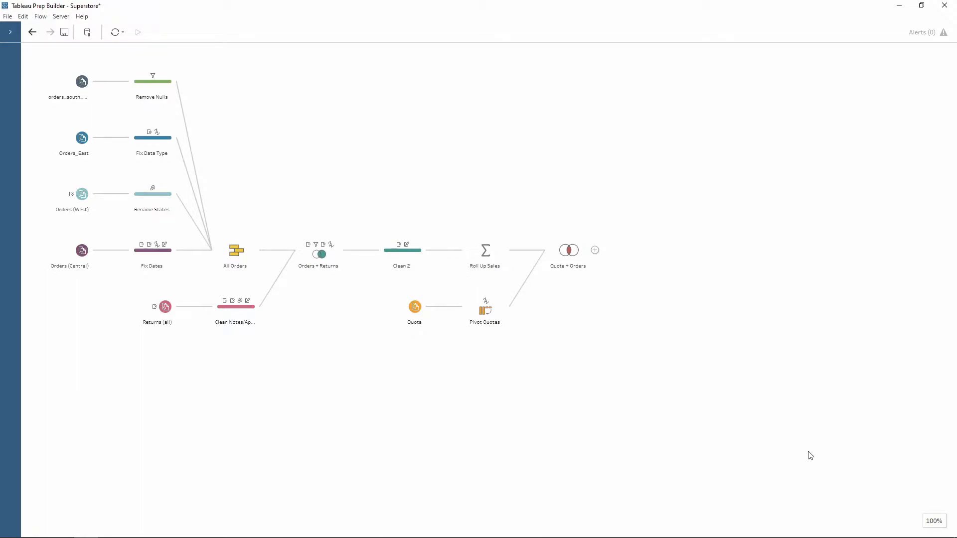
mouse_move(149, 73)
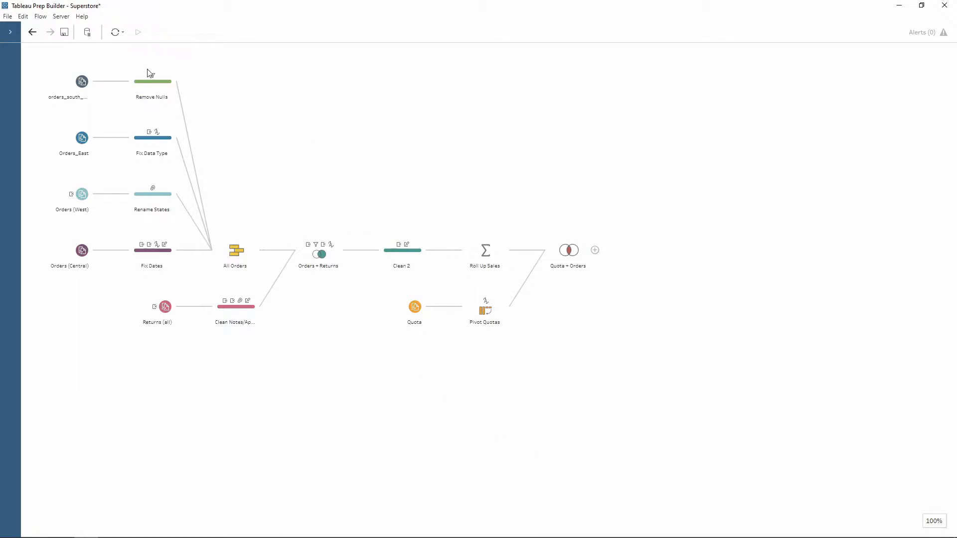
mouse_move(167, 192)
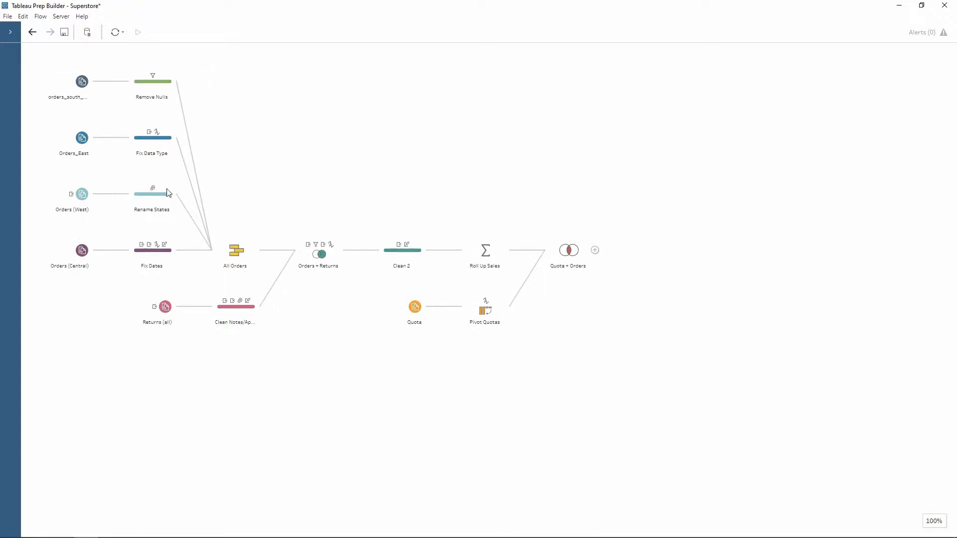
mouse_move(513, 210)
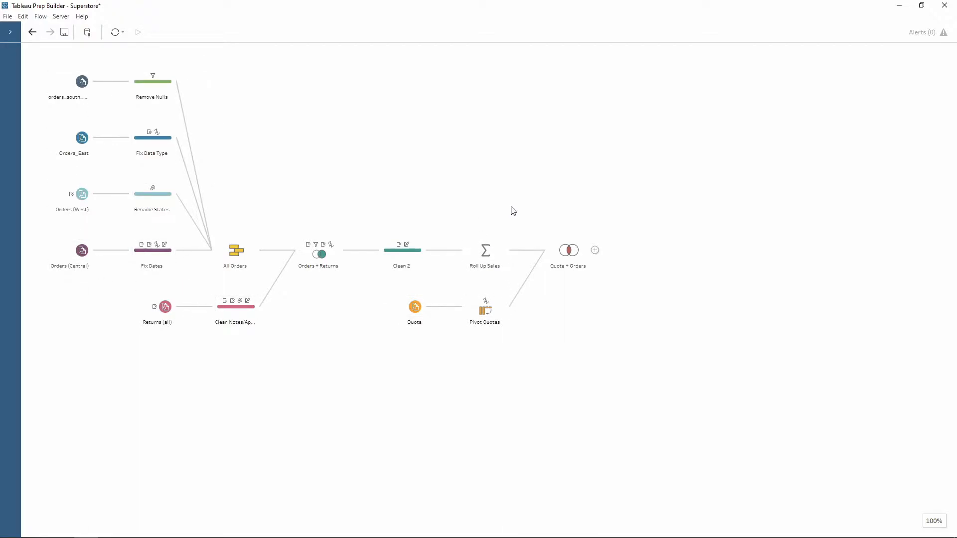
mouse_move(567, 222)
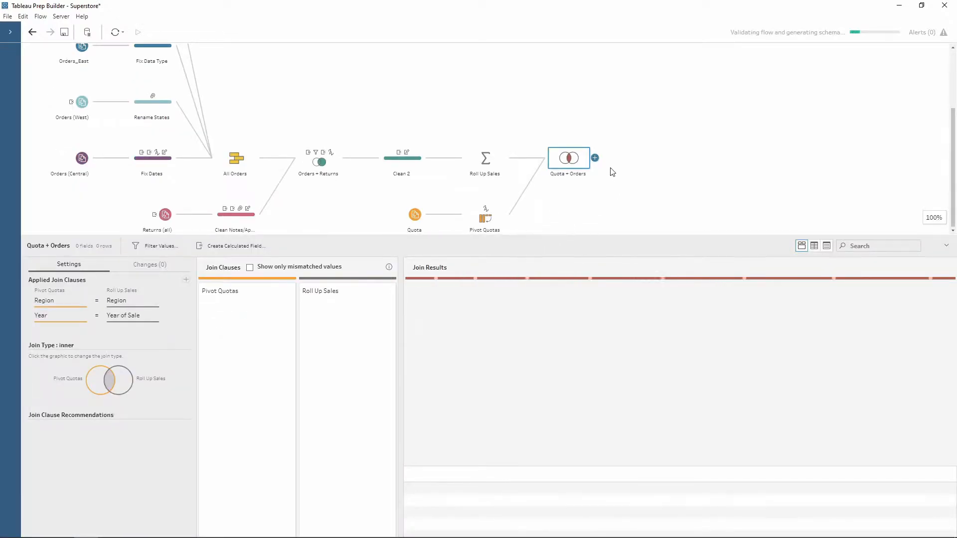
- Add a Clean Step after the Quota + Orders join and load the new Clean 3 profile (9 fields, 16 rows)
left_click(594, 159)
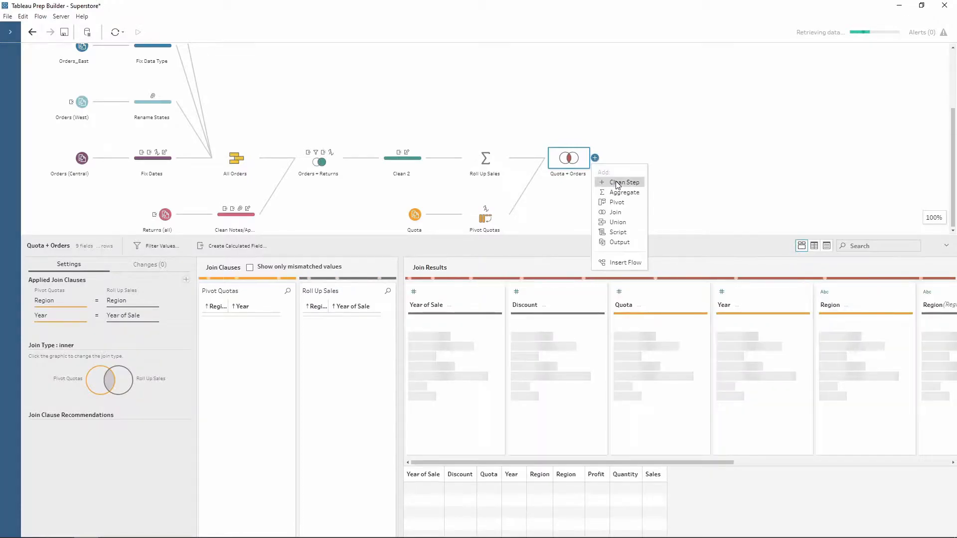
mouse_move(662, 190)
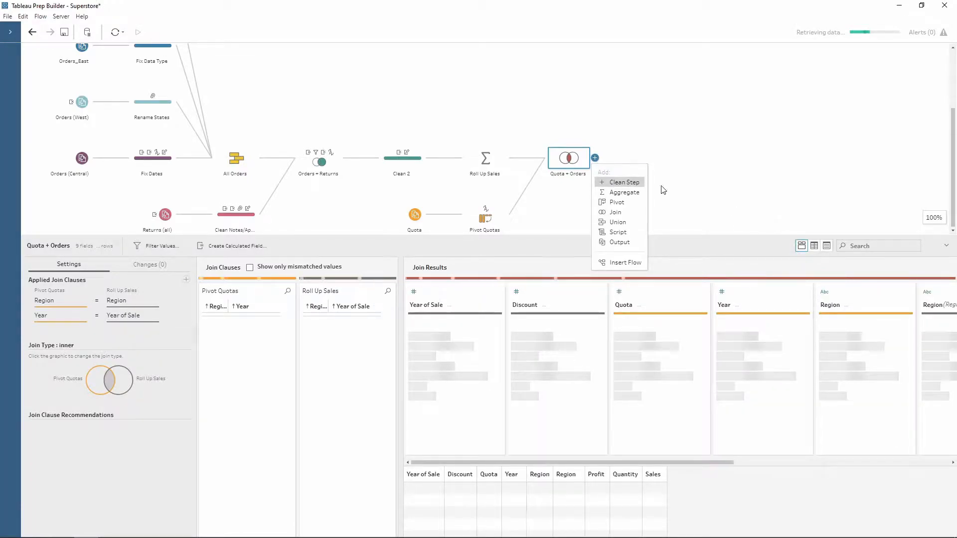
left_click(622, 181)
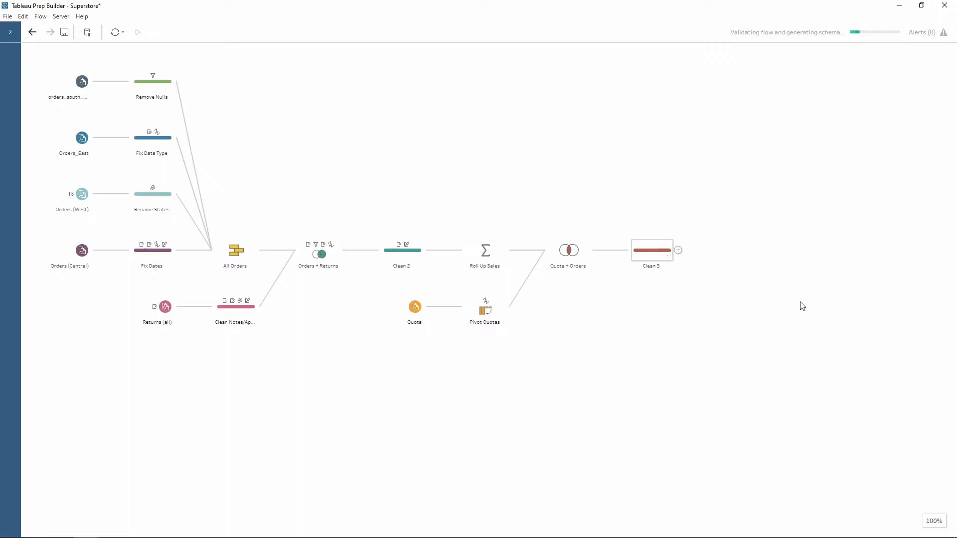
left_click(651, 250)
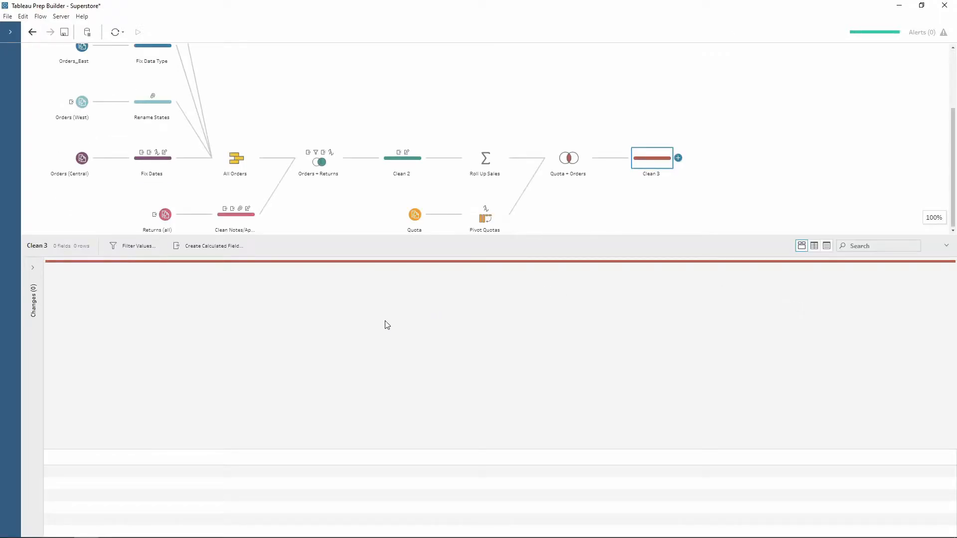
left_click(650, 157)
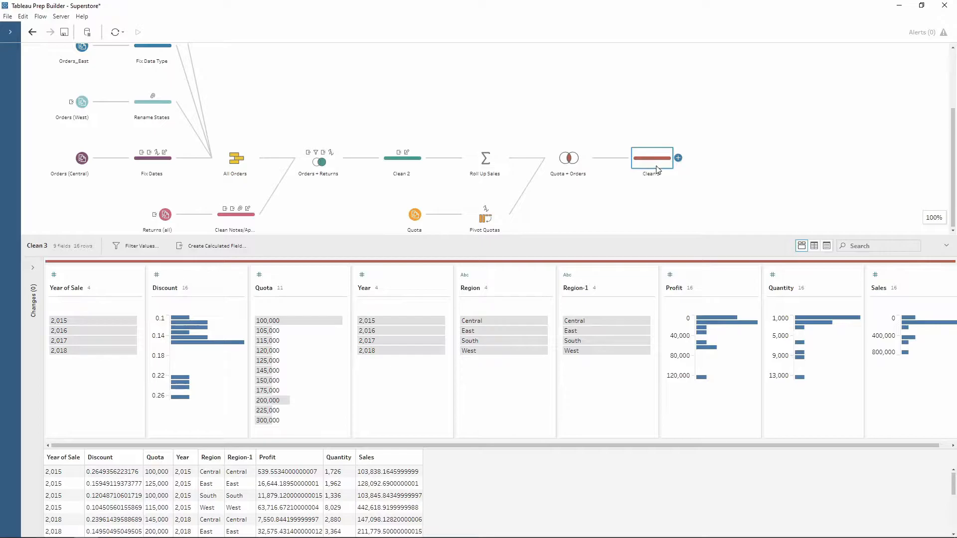
mouse_move(678, 159)
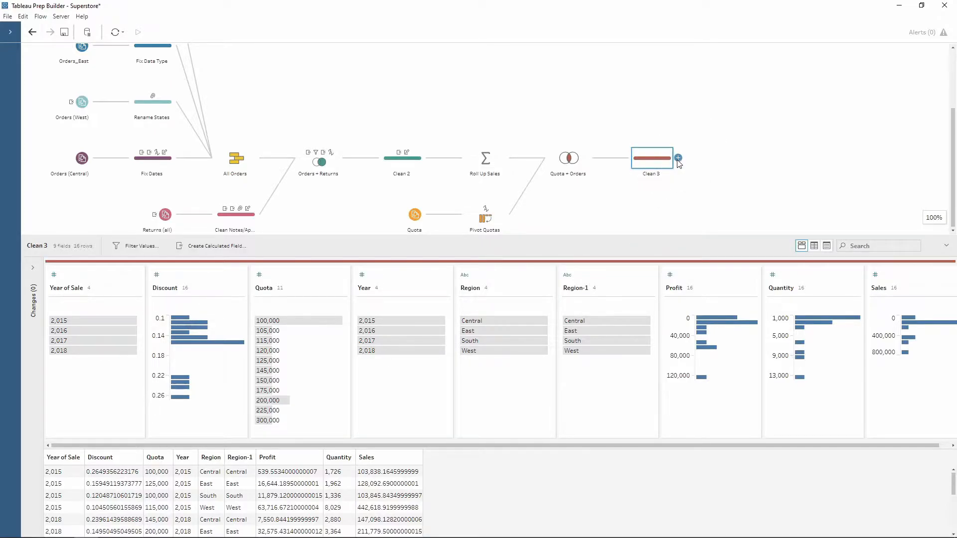
- Add an Output step after Clean 3, defaulting to an Output.hyper data extract
left_click(678, 158)
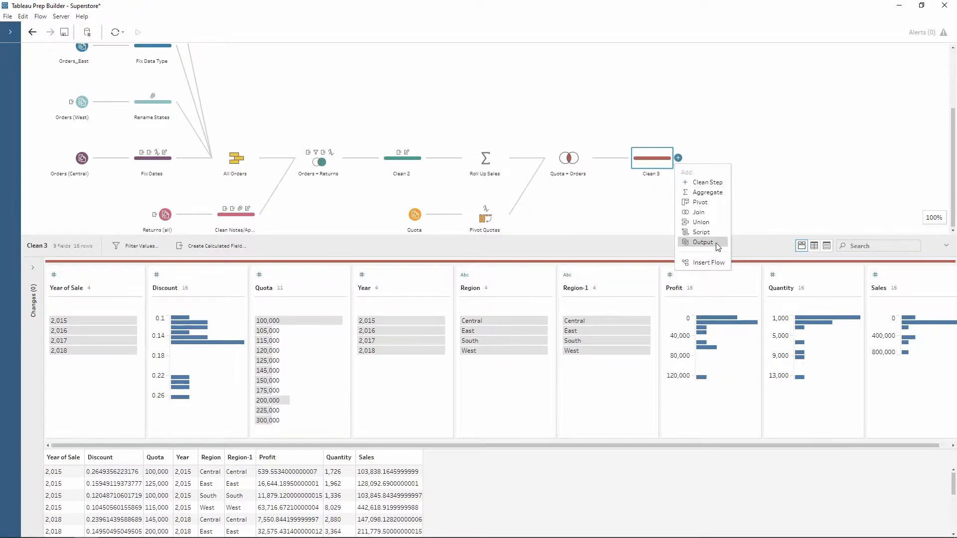
mouse_move(704, 246)
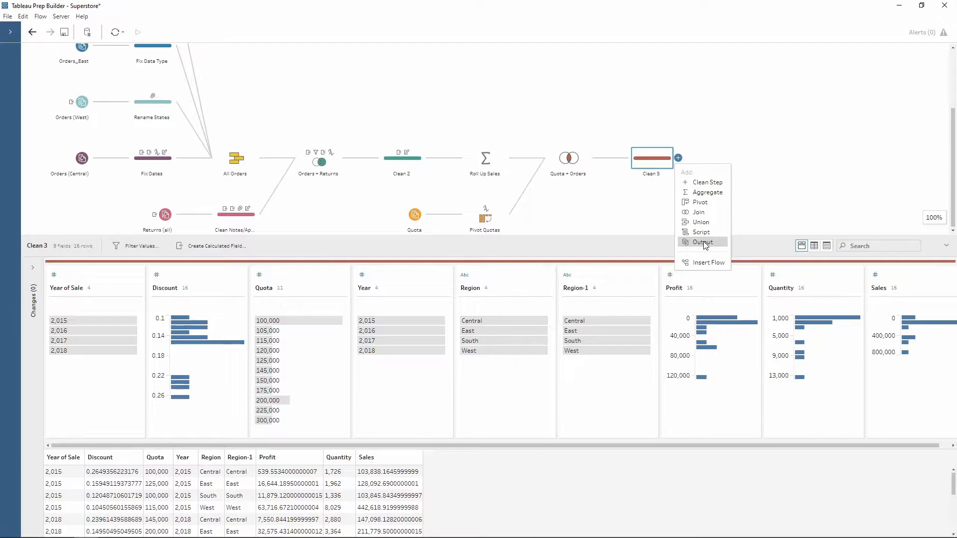
left_click(703, 241)
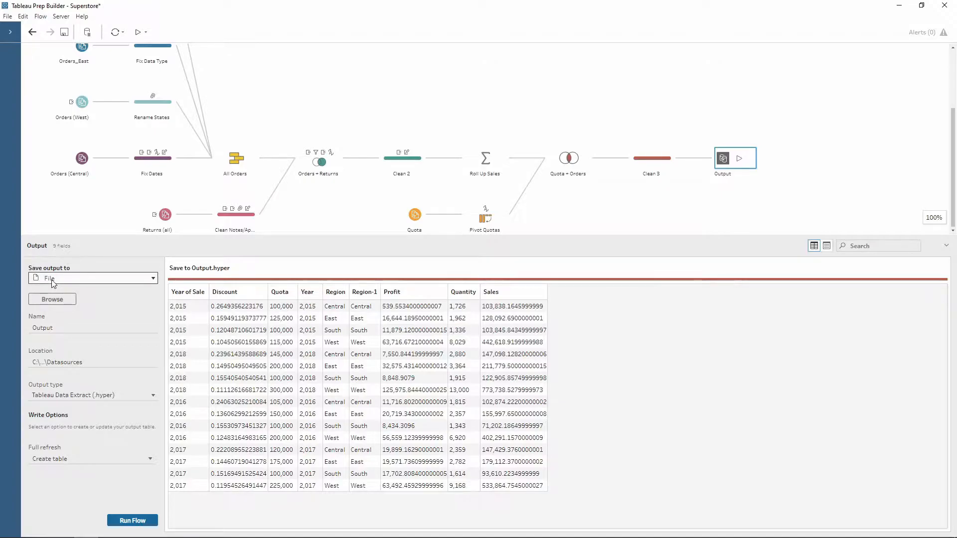
mouse_move(70, 282)
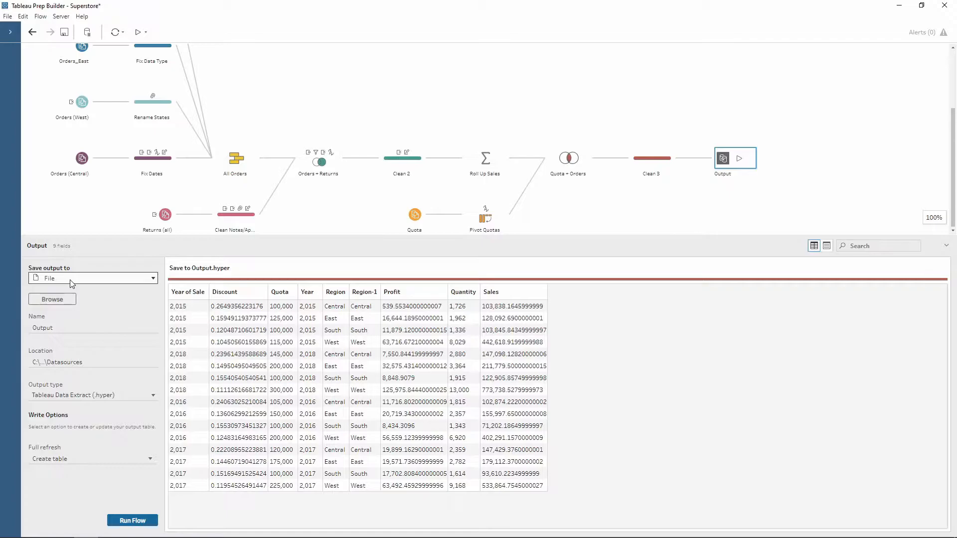
- Review the Save output to choices and keep File selected over published data source or database table
left_click(91, 278)
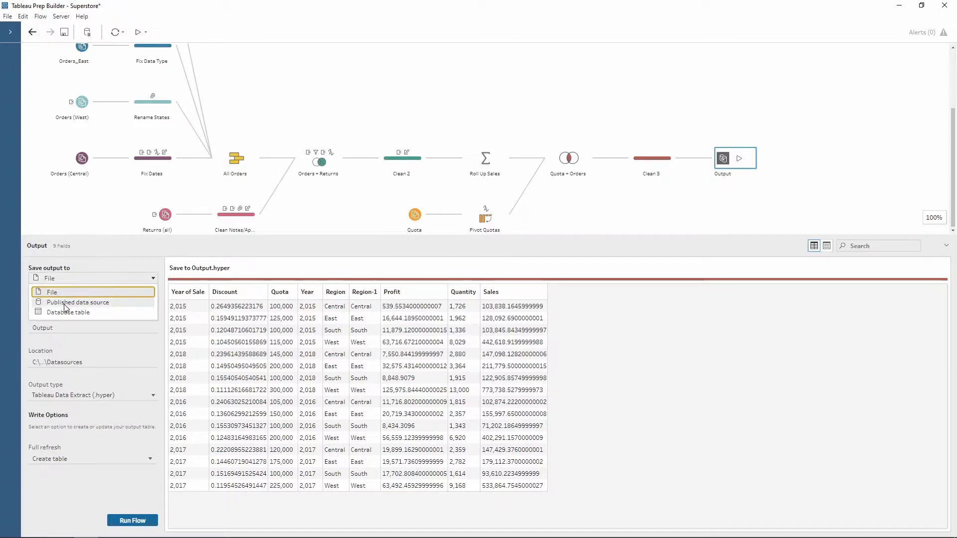
mouse_move(117, 308)
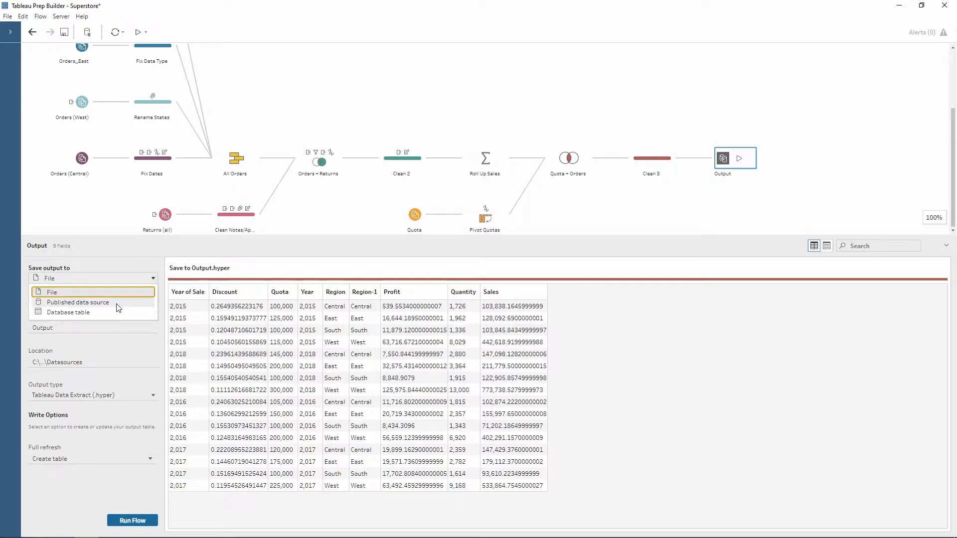
mouse_move(104, 316)
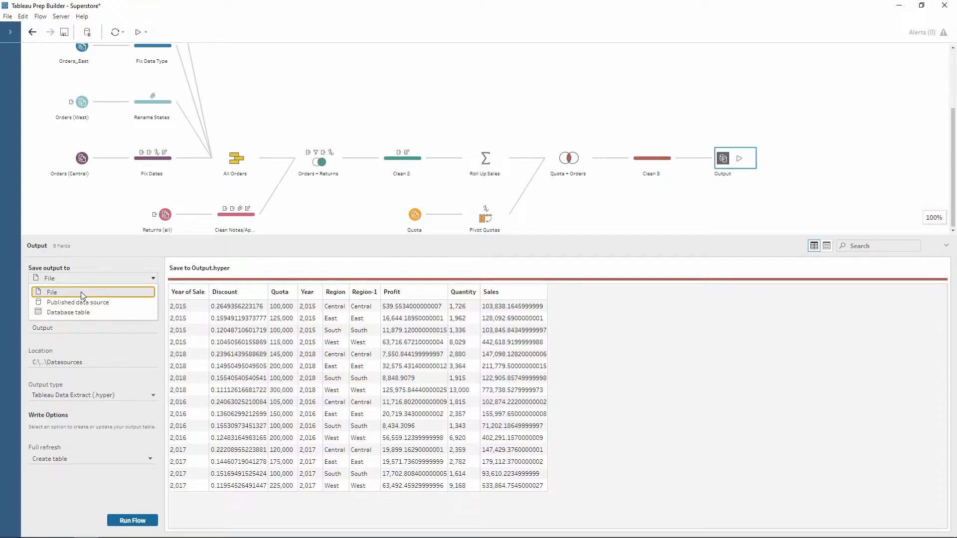
left_click(53, 292)
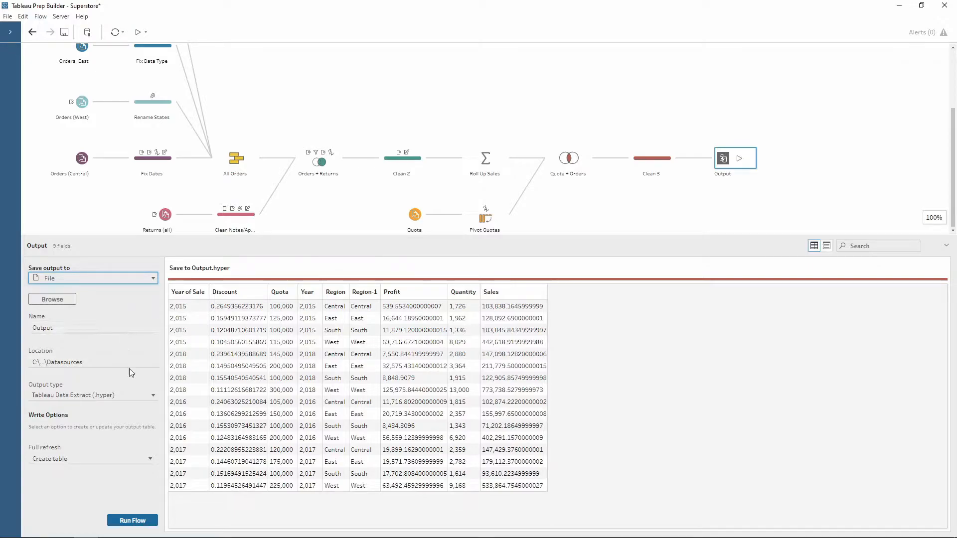
mouse_move(125, 407)
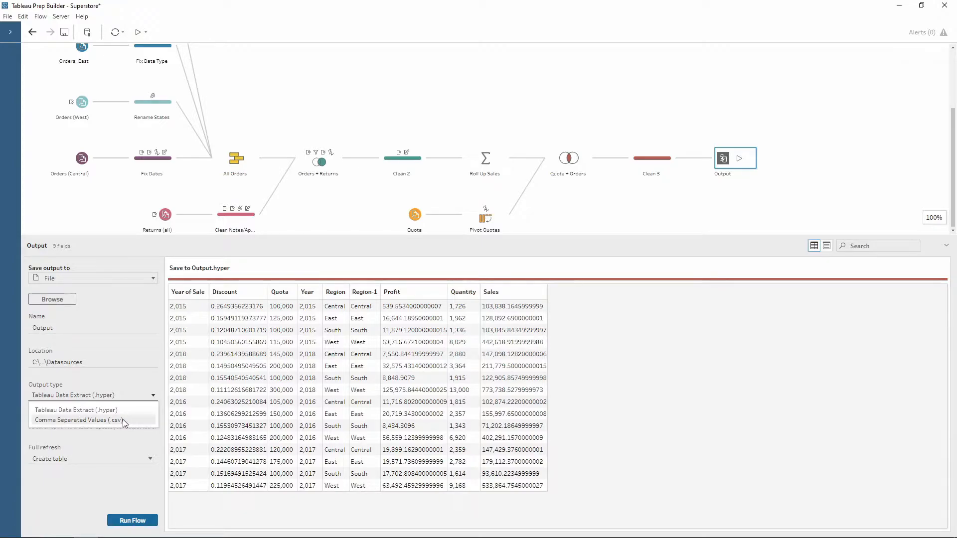
- Set the Output type to Comma Separated Values (.csv) so the step writes Output.csv
left_click(77, 419)
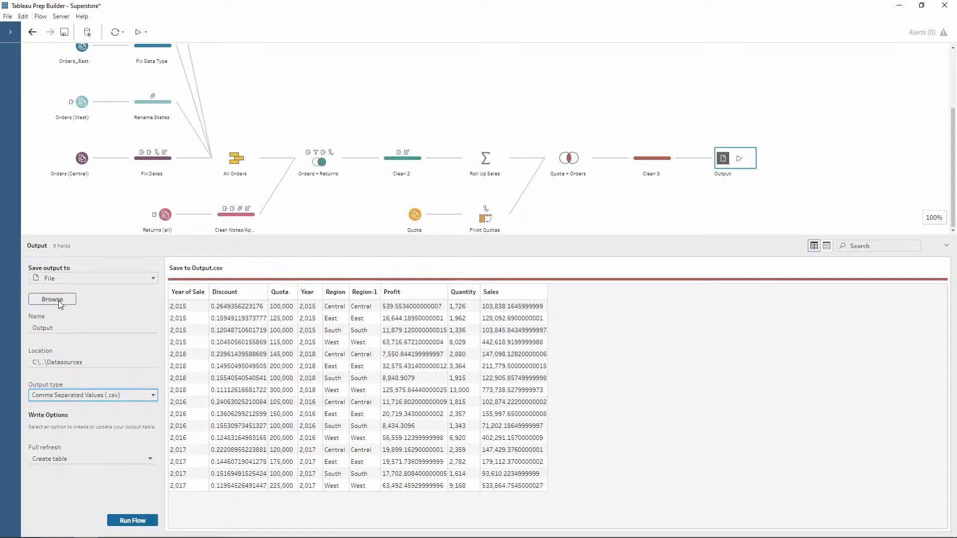
left_click(52, 299)
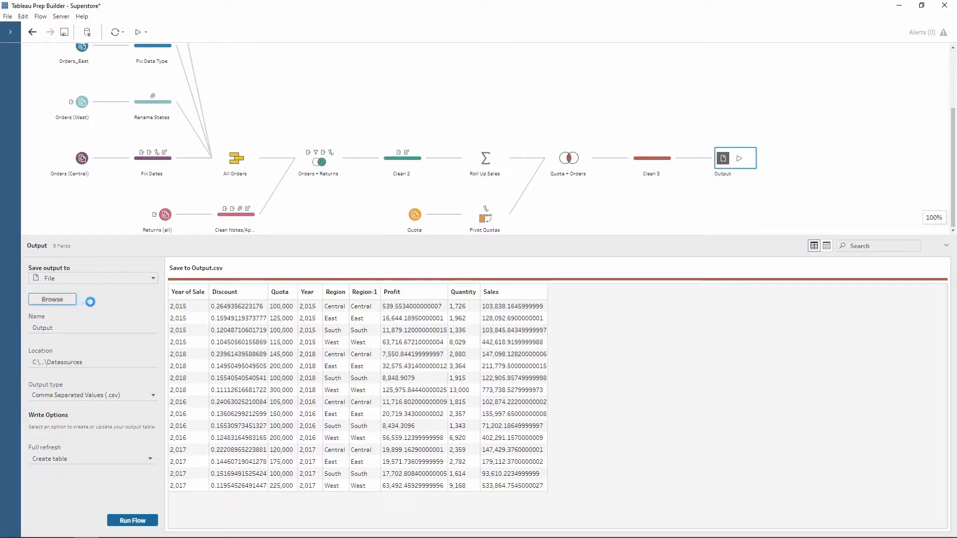
- Name the output file SuperstoreOutput in the Datasources folder and accept the Save Extract As dialog
left_click(52, 299)
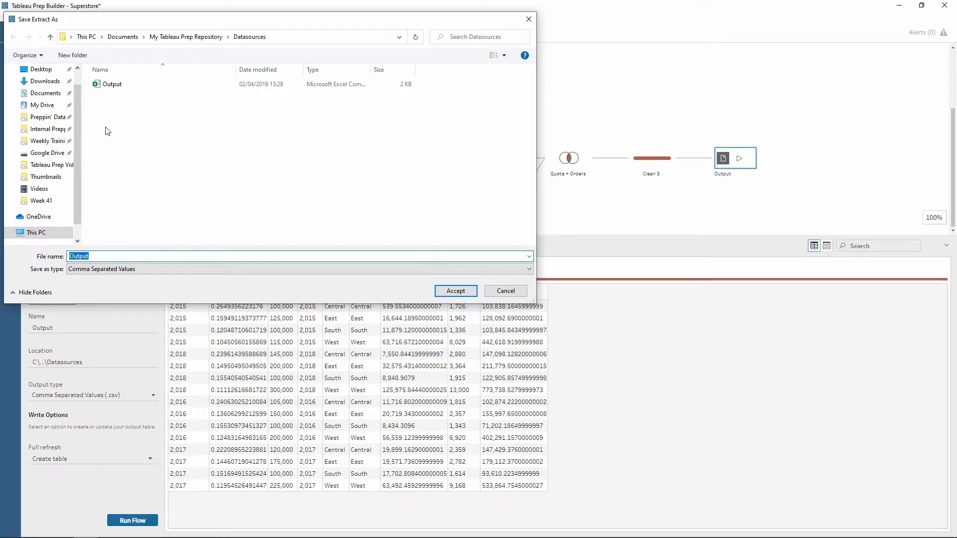
mouse_move(120, 138)
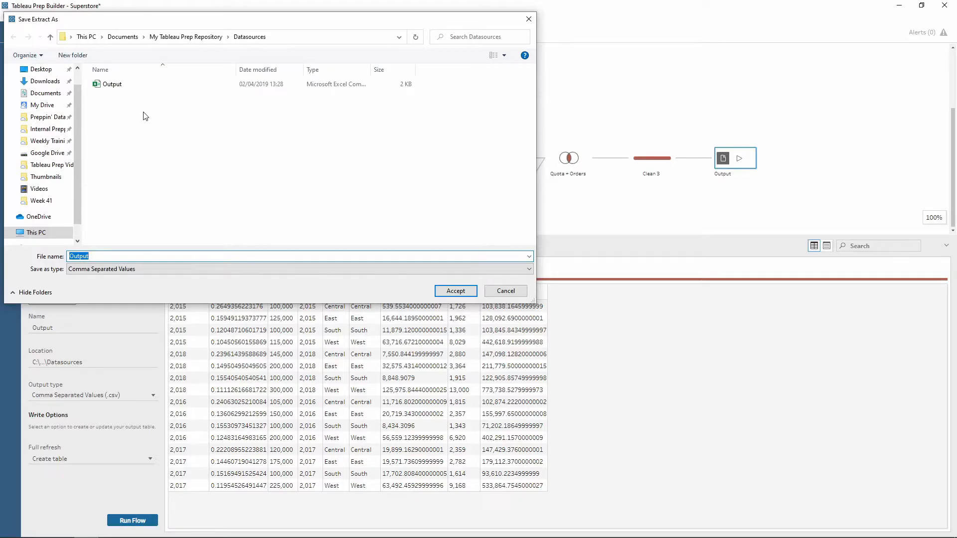
mouse_move(120, 121)
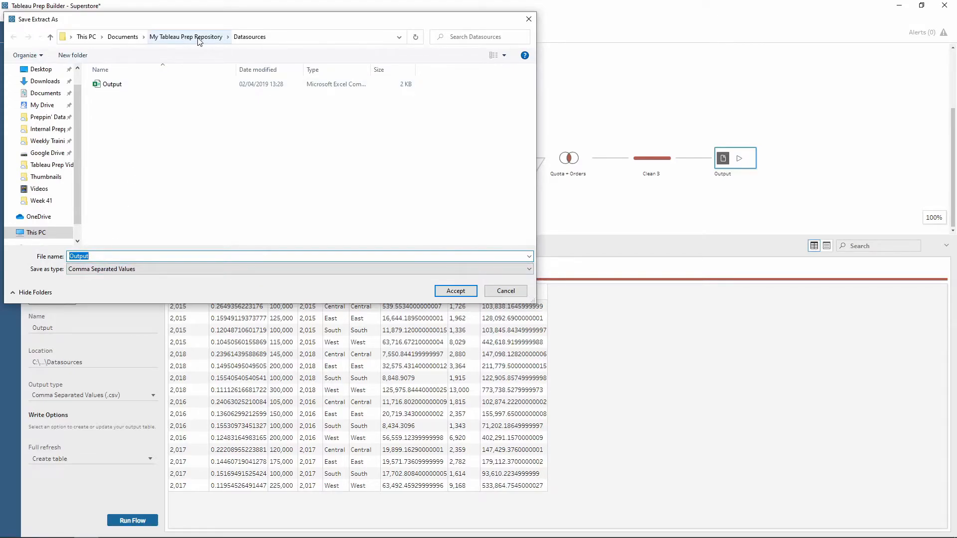
mouse_move(310, 197)
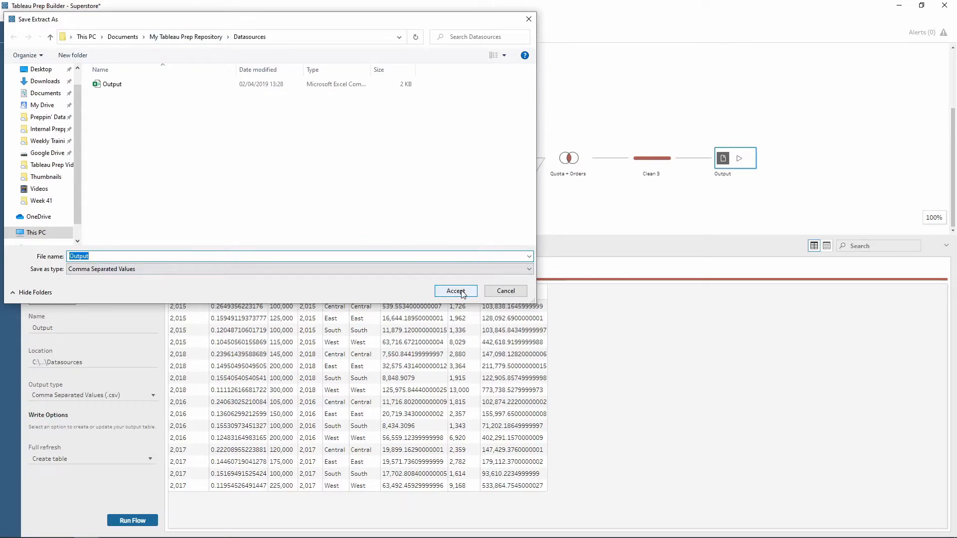
left_click(160, 256)
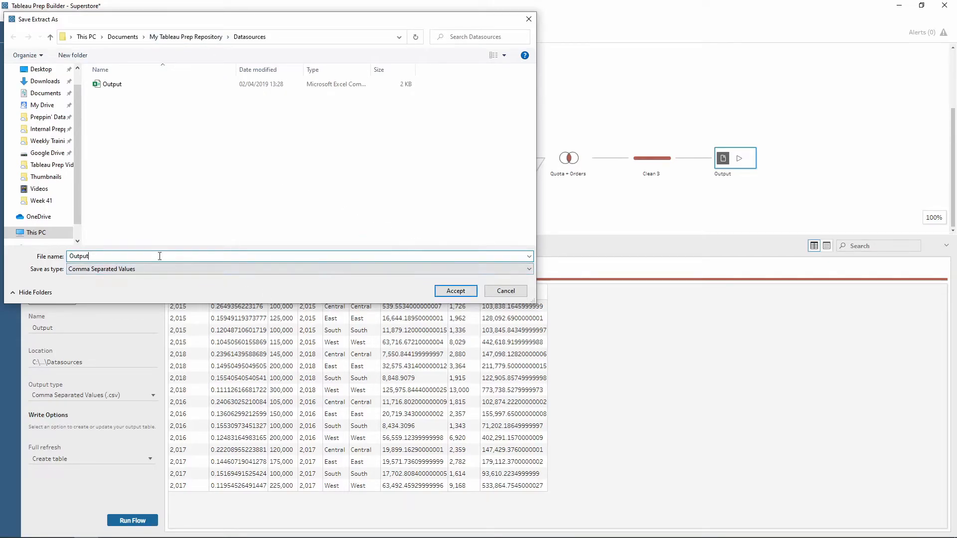
type("S")
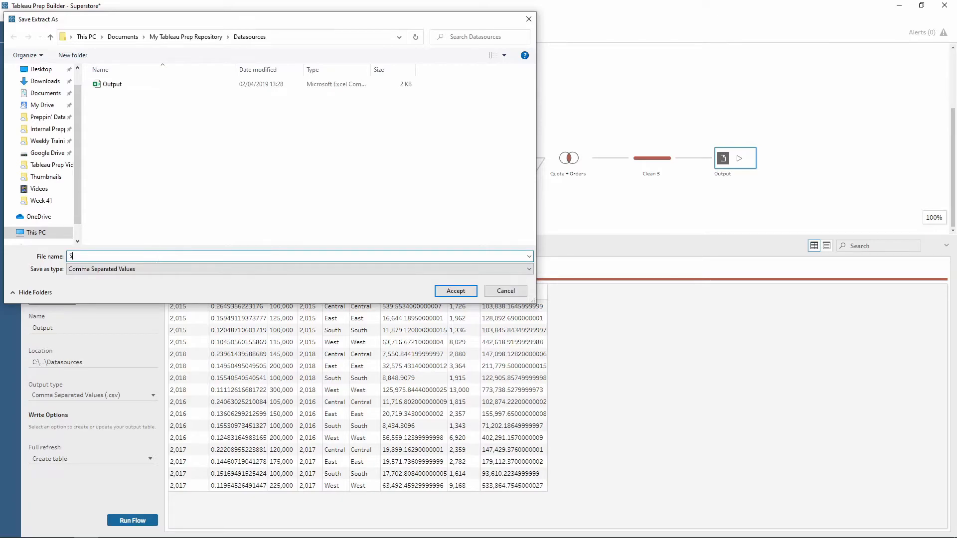
type("SuperstoreO")
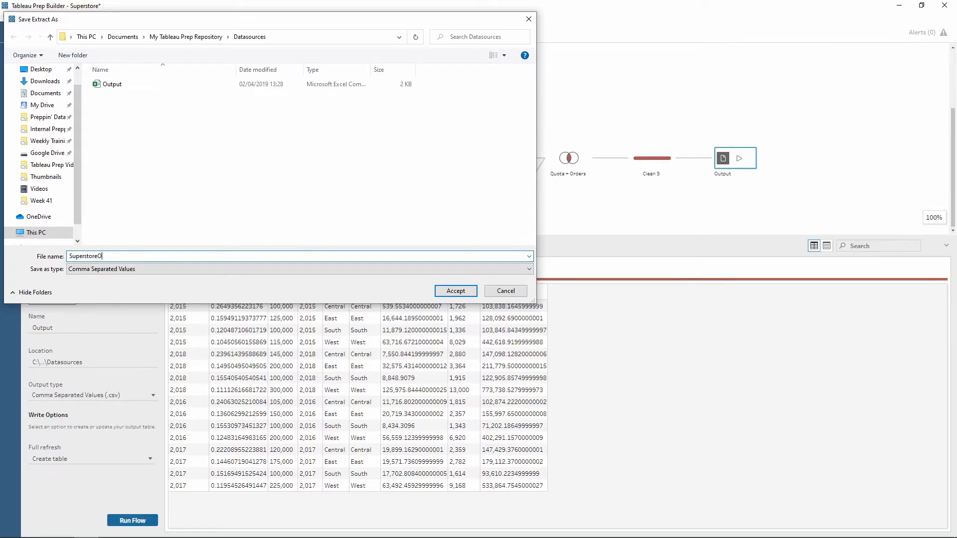
type("utput")
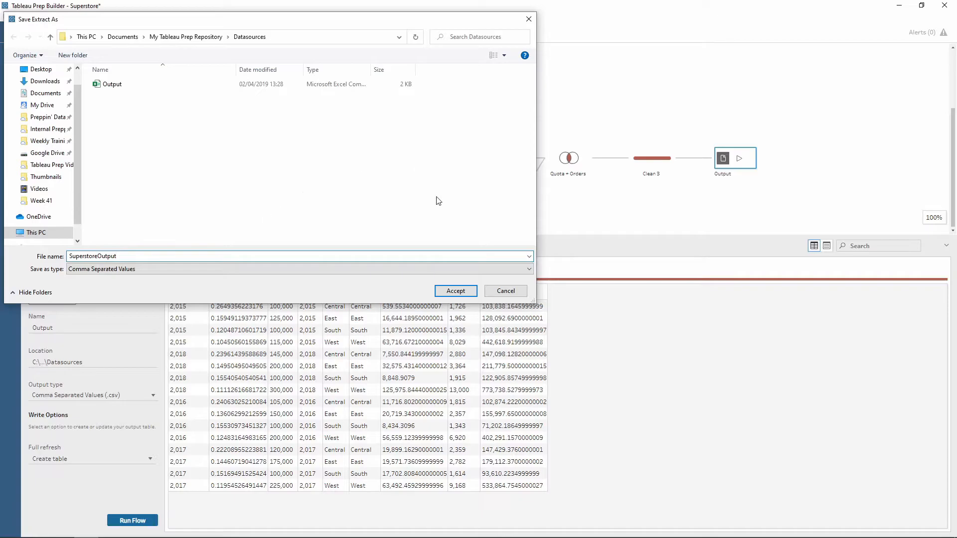
left_click(455, 290)
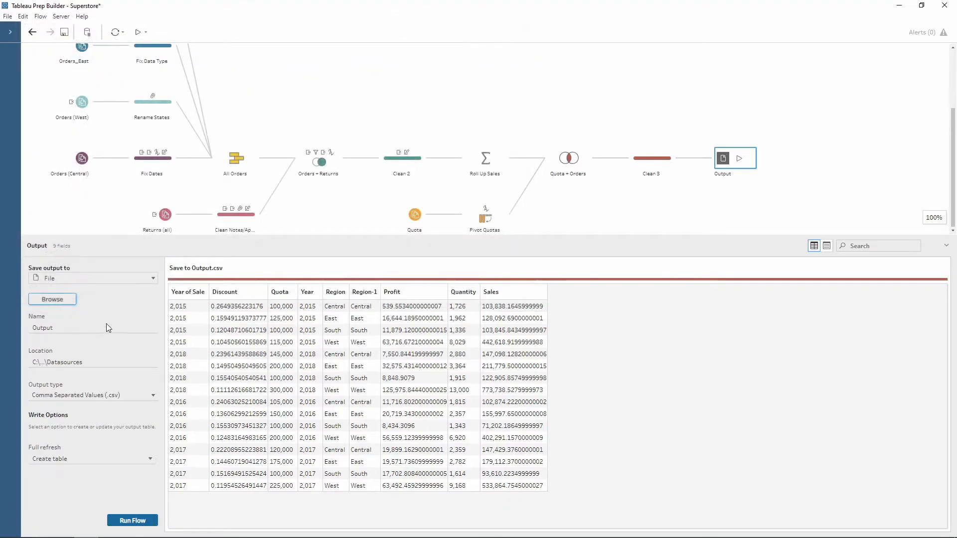
- Name the Output step SuperstoreOutput, saving to SuperstoreOutput.csv with Full refresh set to Create table
type("SuperstoreOutput")
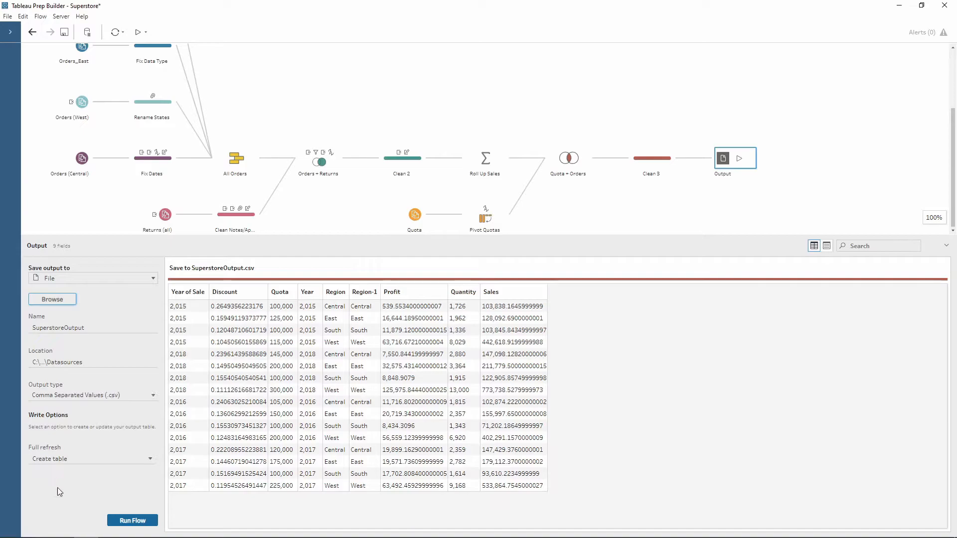
mouse_move(35, 472)
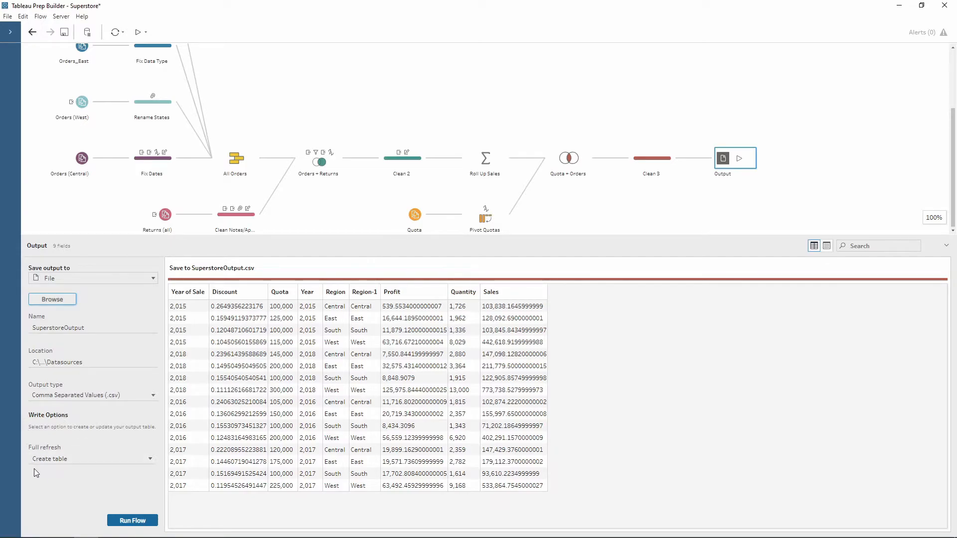
mouse_move(162, 462)
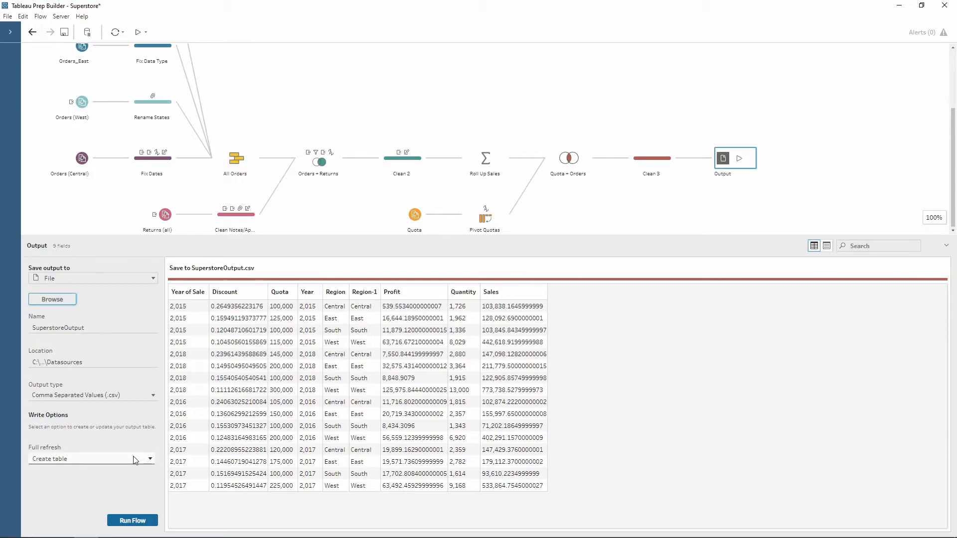
mouse_move(92, 459)
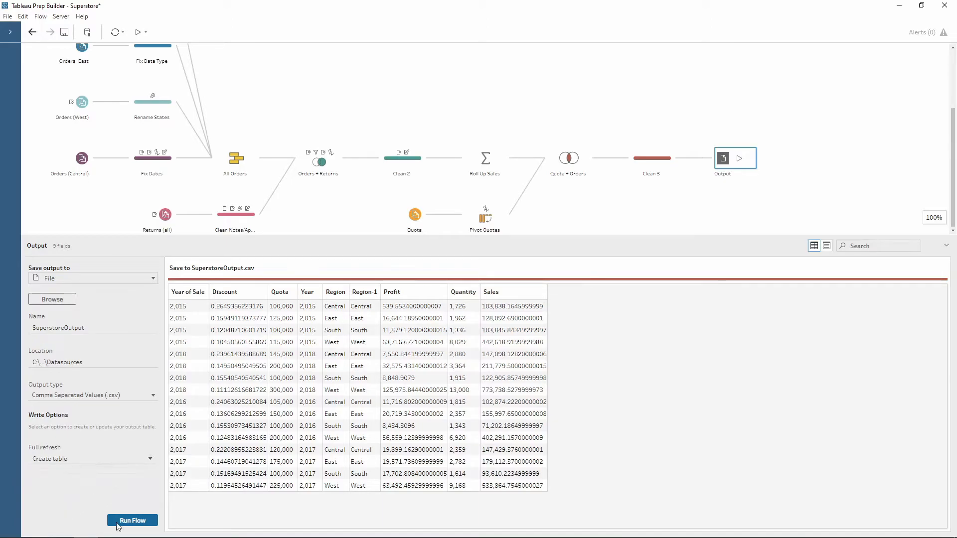
- Run the flow to write SuperstoreOutput.csv and dismiss the Finished Running Flow message
left_click(133, 520)
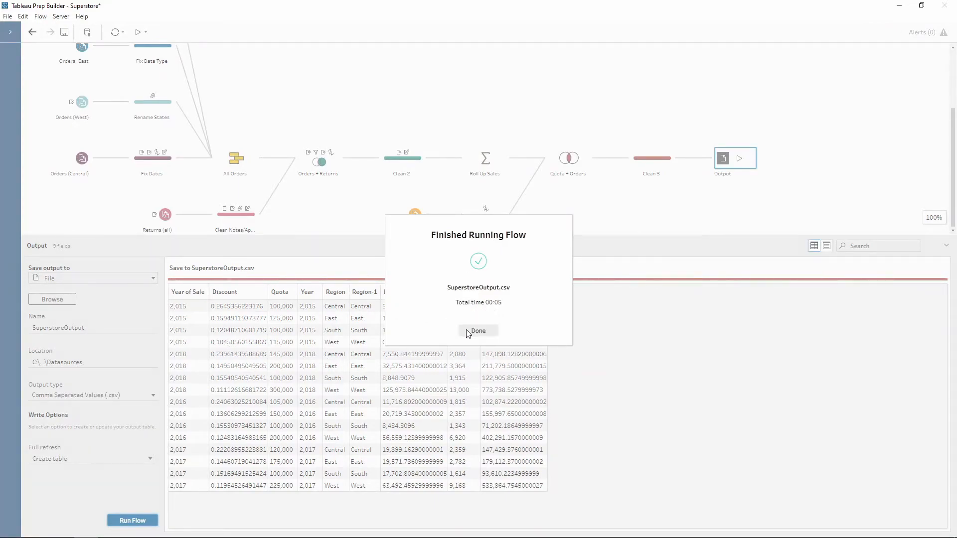
left_click(478, 329)
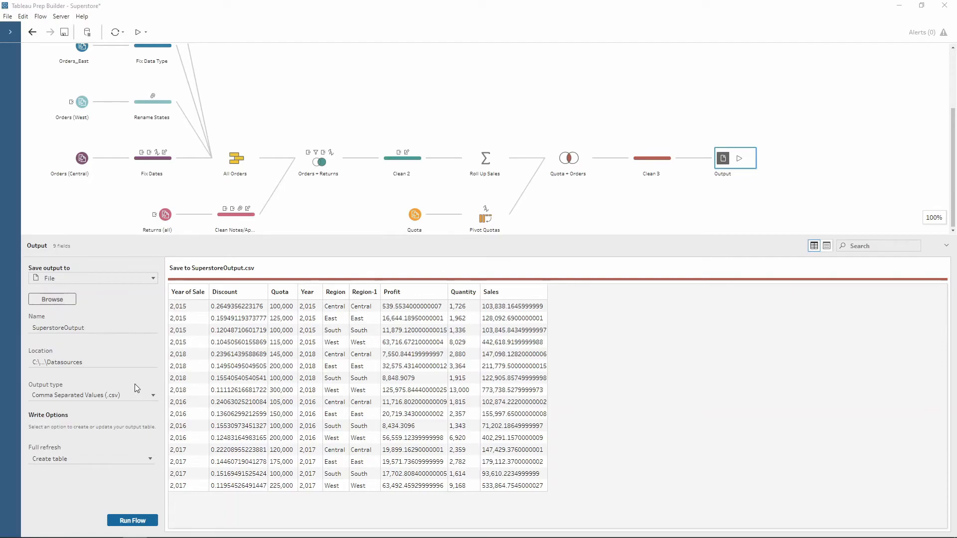
- Open SuperstoreOutput from the Datasources folder in Excel and minimize File Explorer
left_click(52, 299)
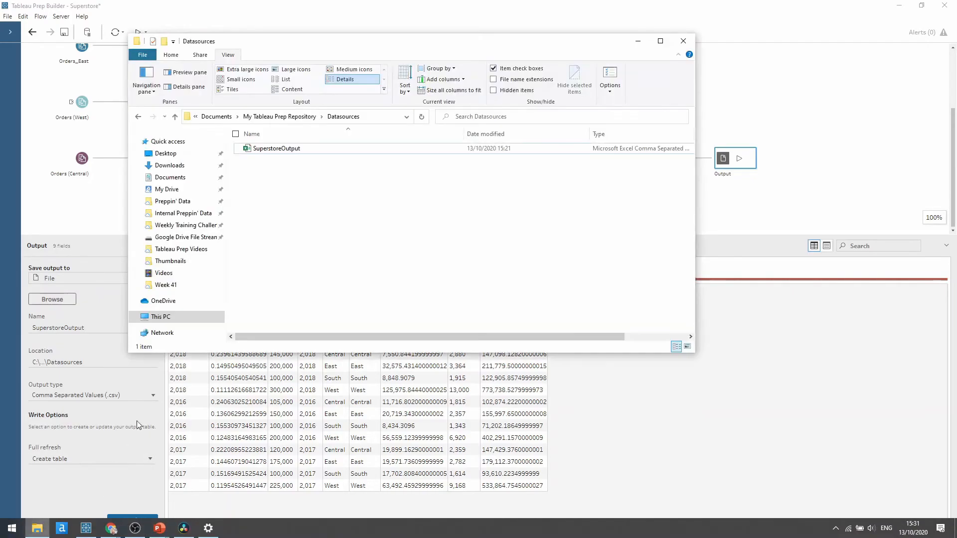
left_click(276, 148)
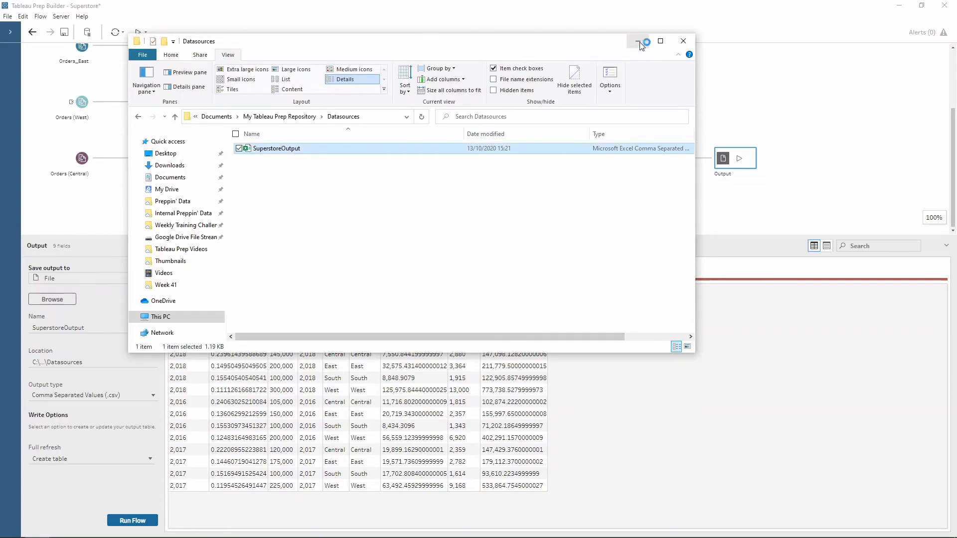
double_click(277, 148)
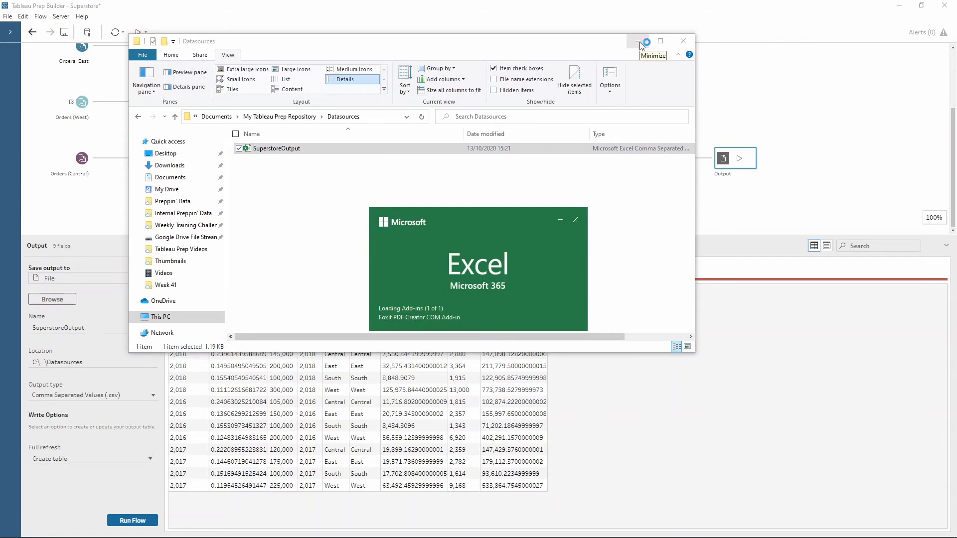
left_click(644, 41)
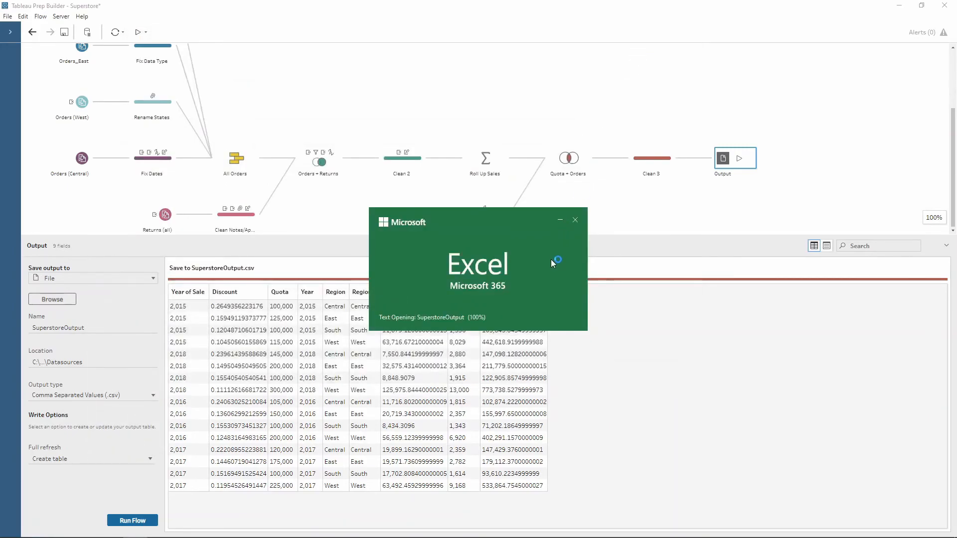